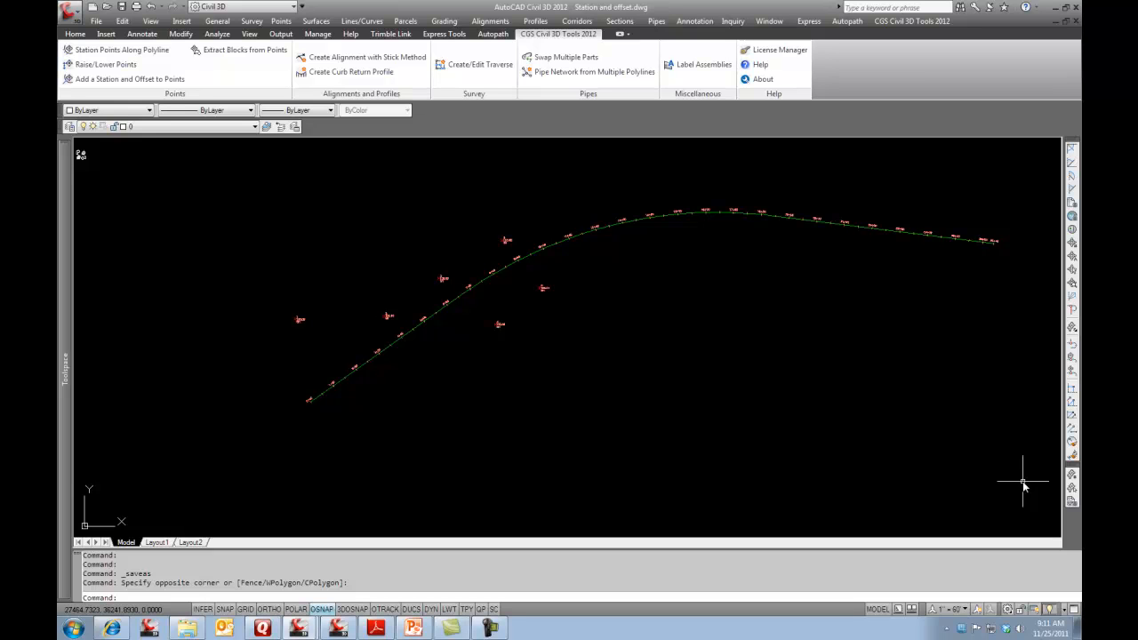
pyautogui.moveTo(791, 347)
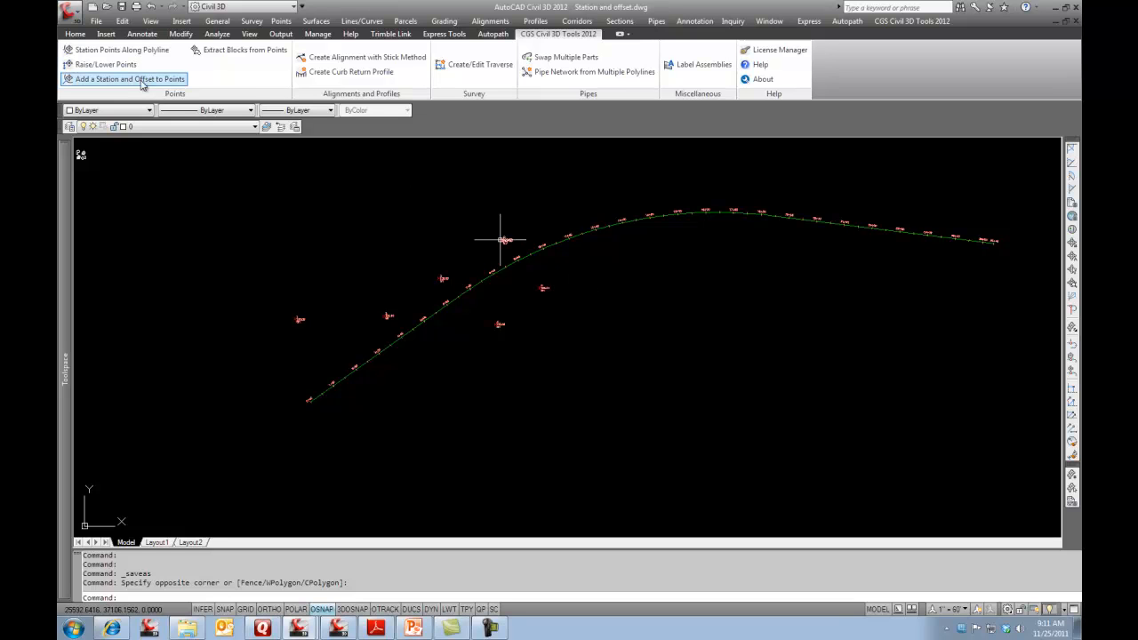
pyautogui.moveTo(128, 78)
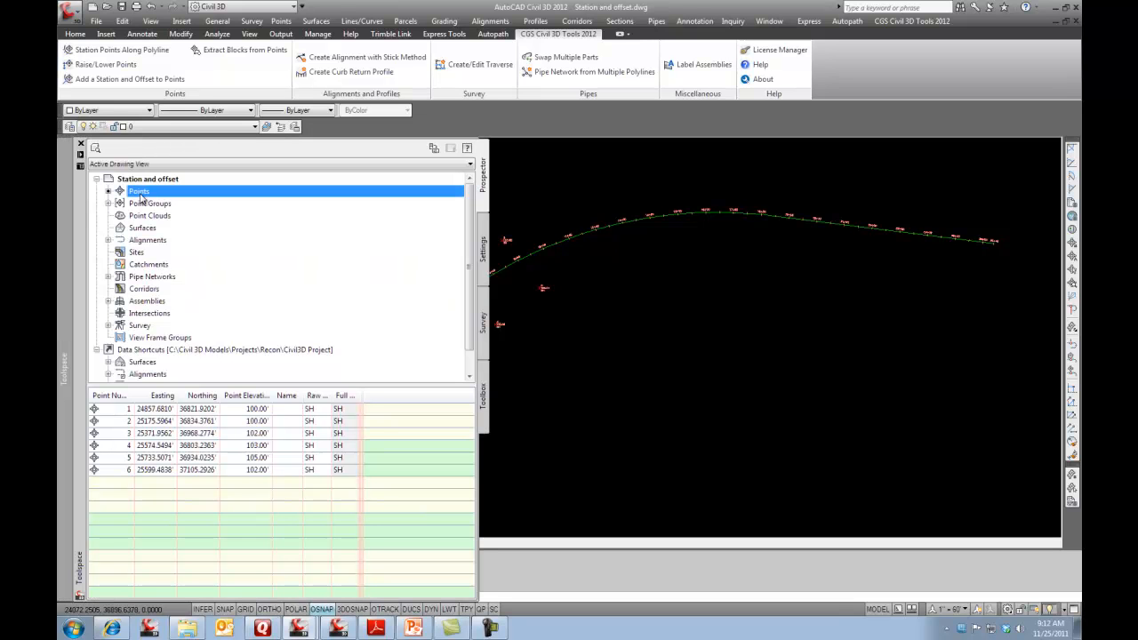
pyautogui.moveTo(123, 405)
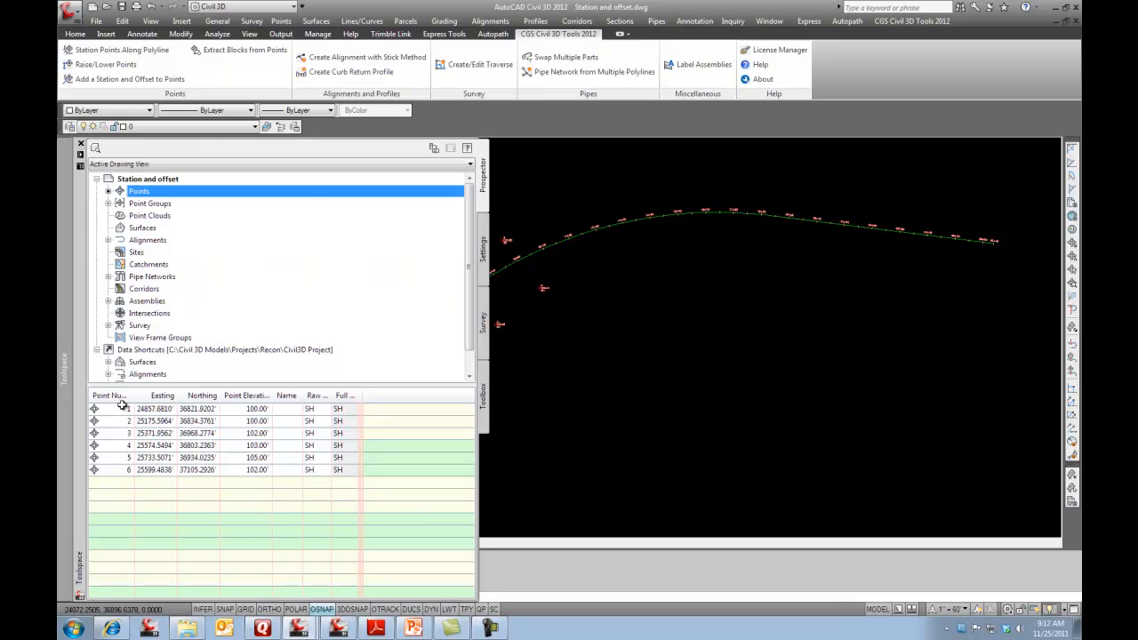
pyautogui.moveTo(252, 405)
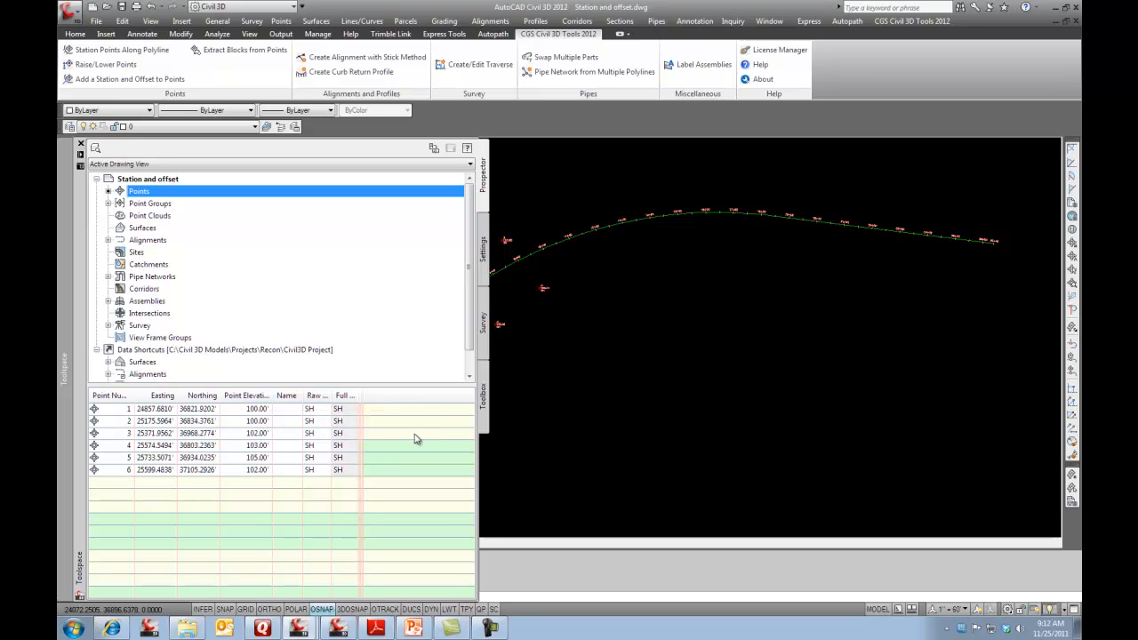
pyautogui.moveTo(708, 319)
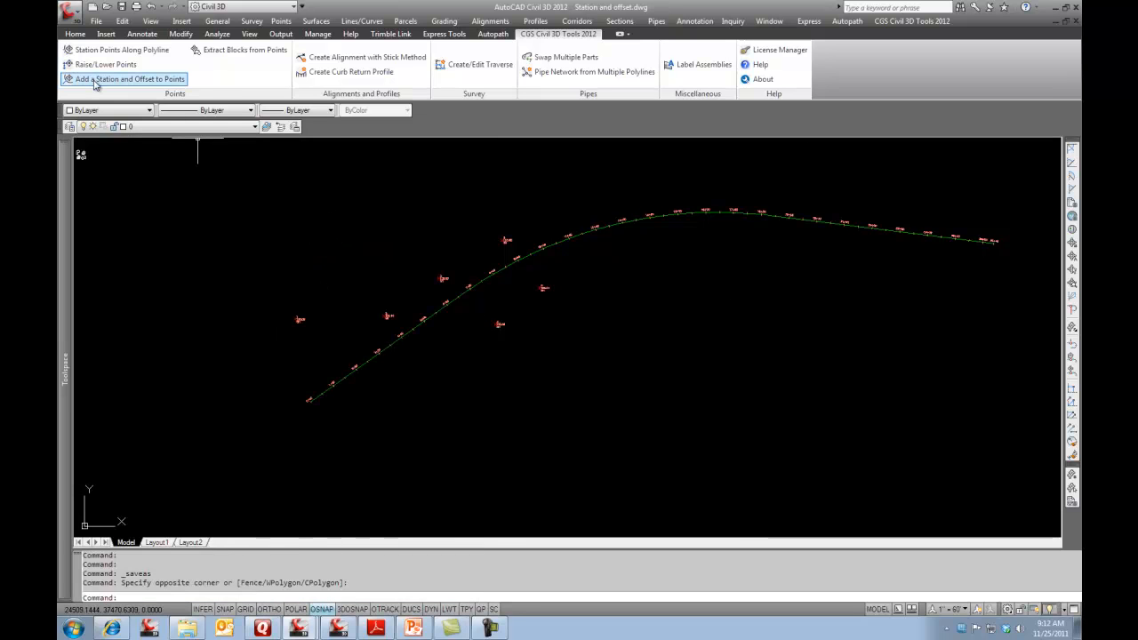
# Run Add Station and Offset to Points with S for Selection and window-select the survey points.
pyautogui.click(124, 78)
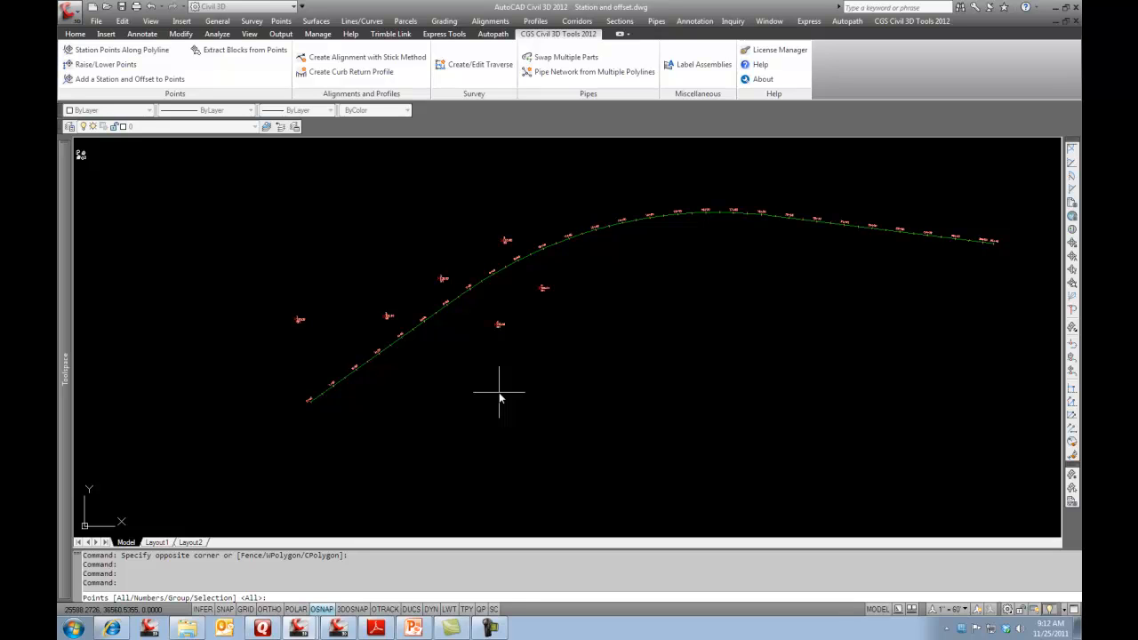
pyautogui.write('s')
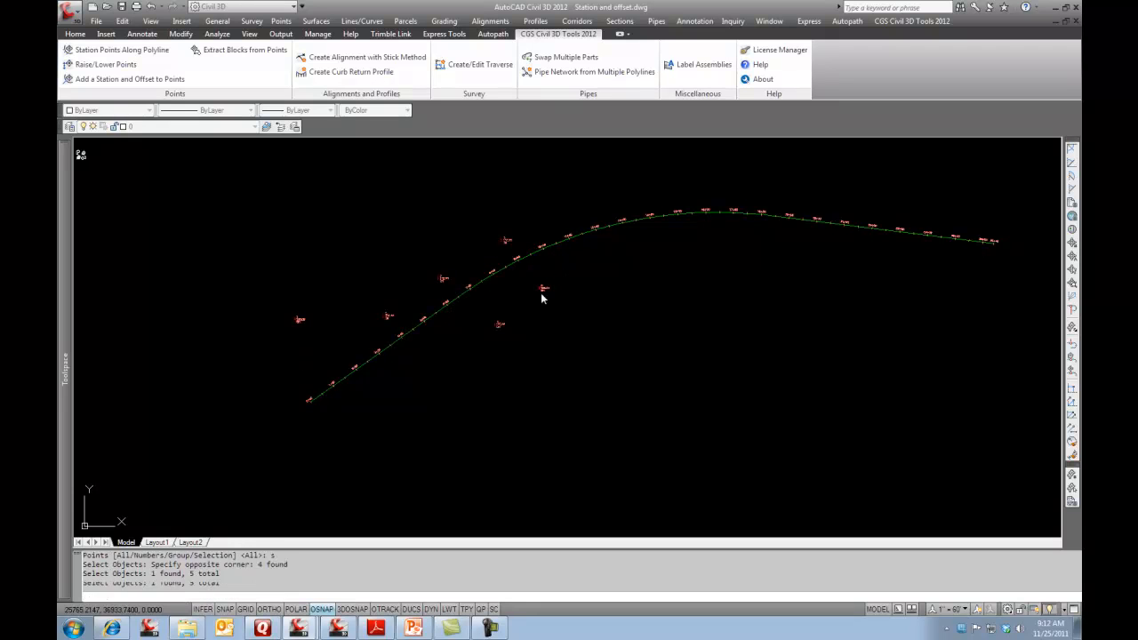
pyautogui.click(544, 288)
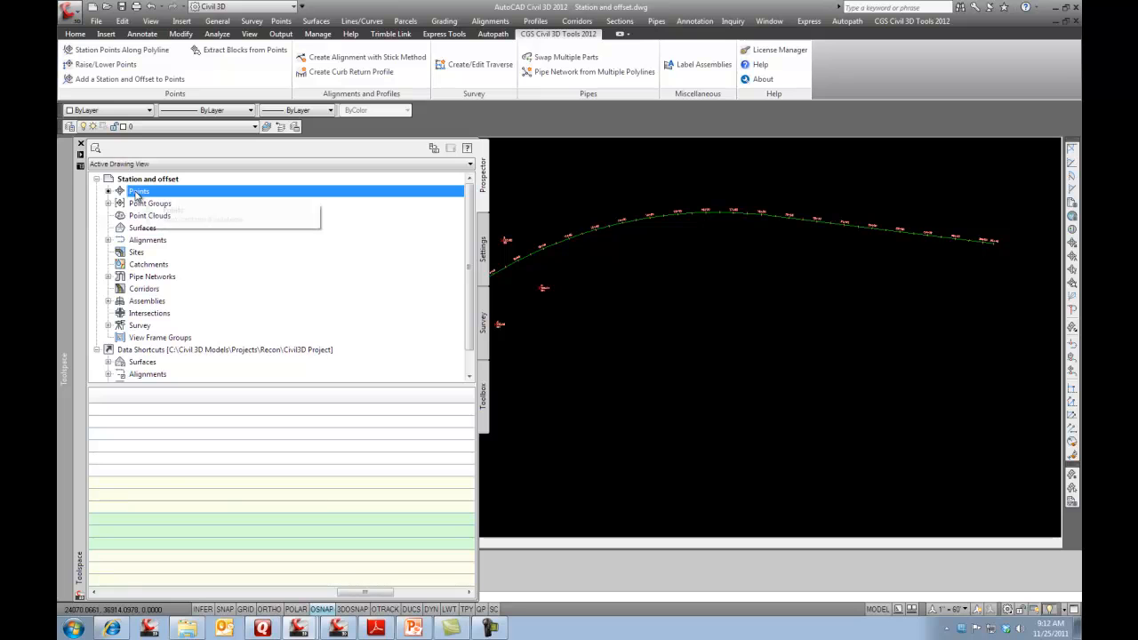
pyautogui.click(139, 192)
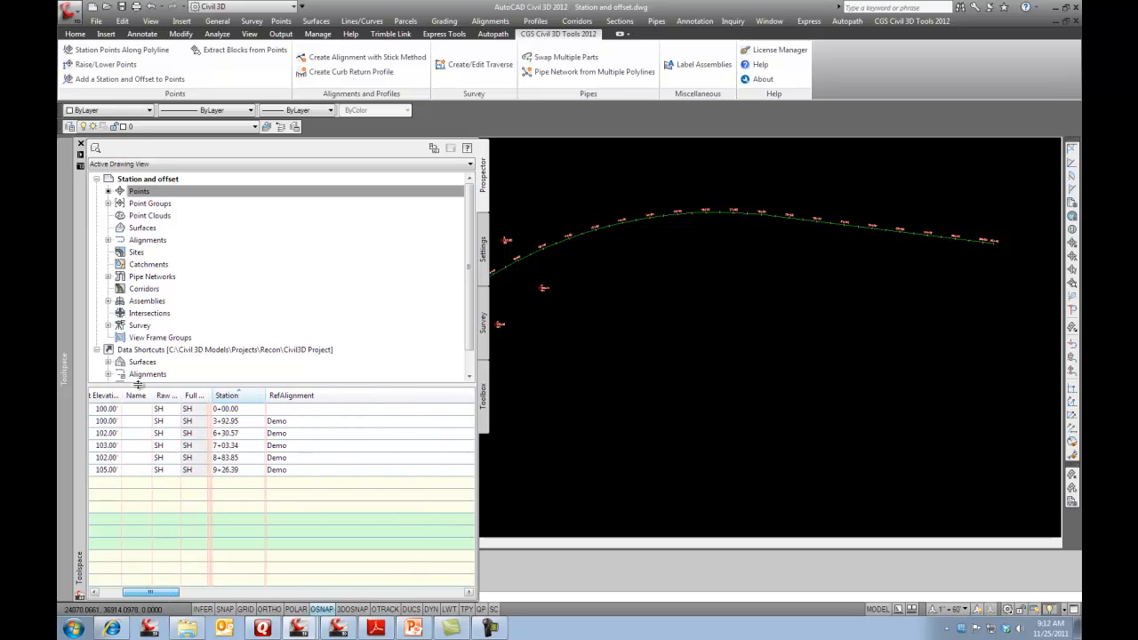
pyautogui.rightClick(139, 192)
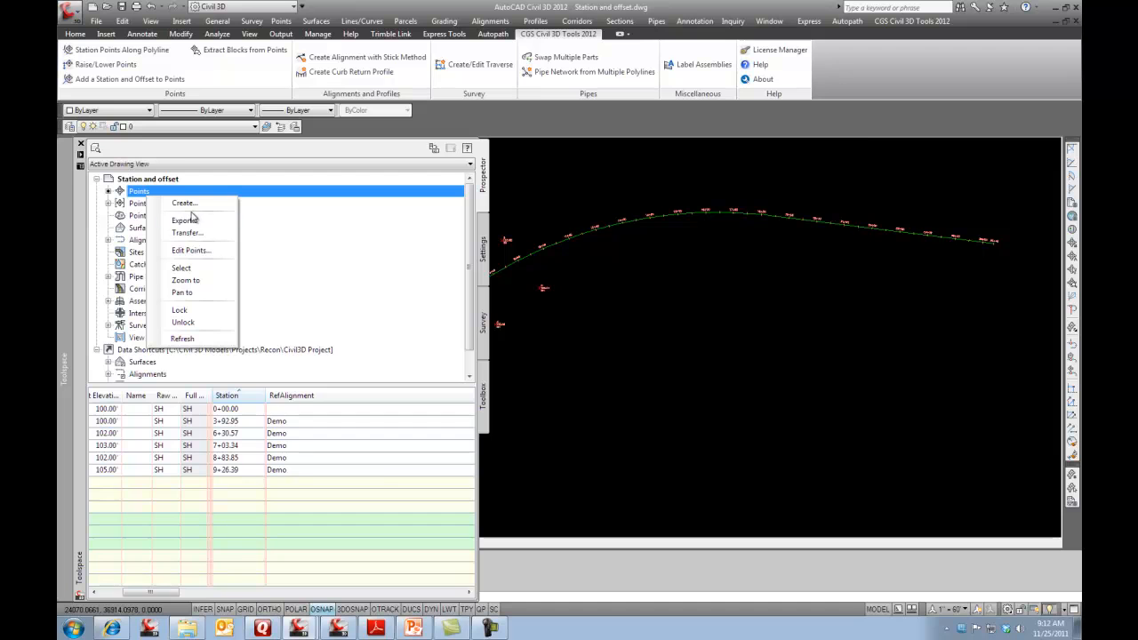
pyautogui.click(192, 249)
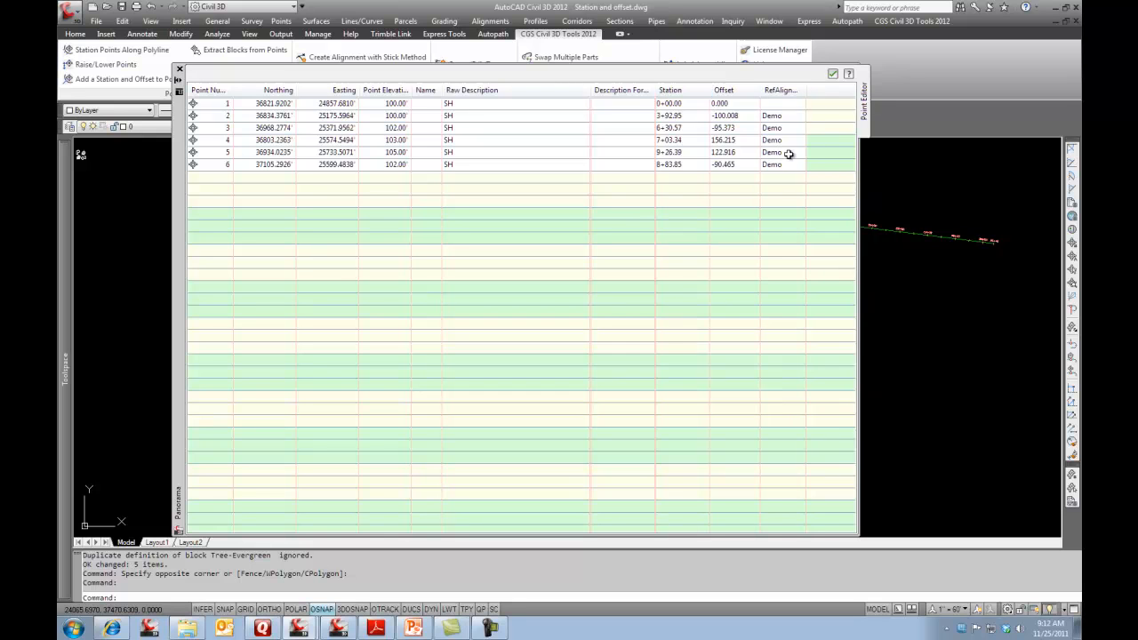
pyautogui.moveTo(773, 78)
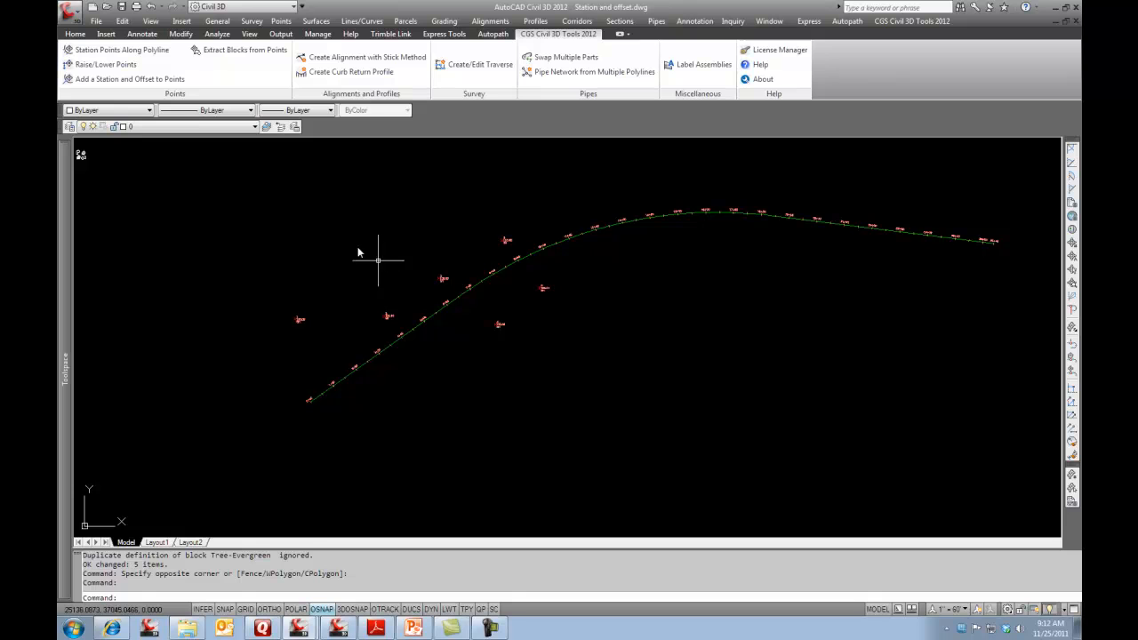
# Start Add Point Table from Annotate and choose the Station/Offset table style.
pyautogui.click(109, 64)
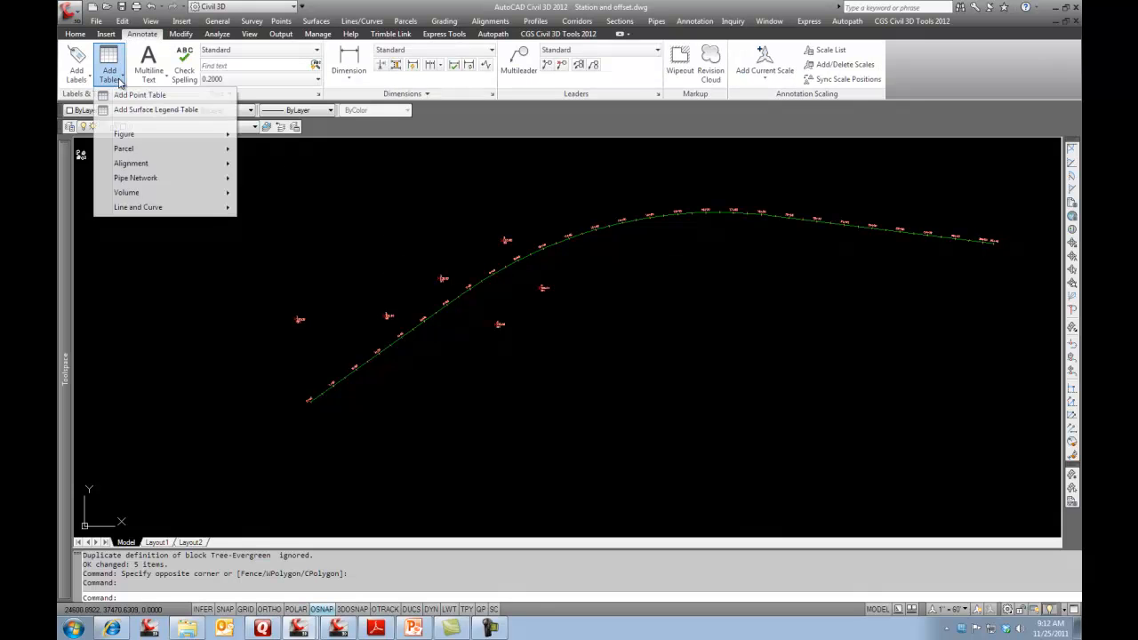
pyautogui.click(139, 97)
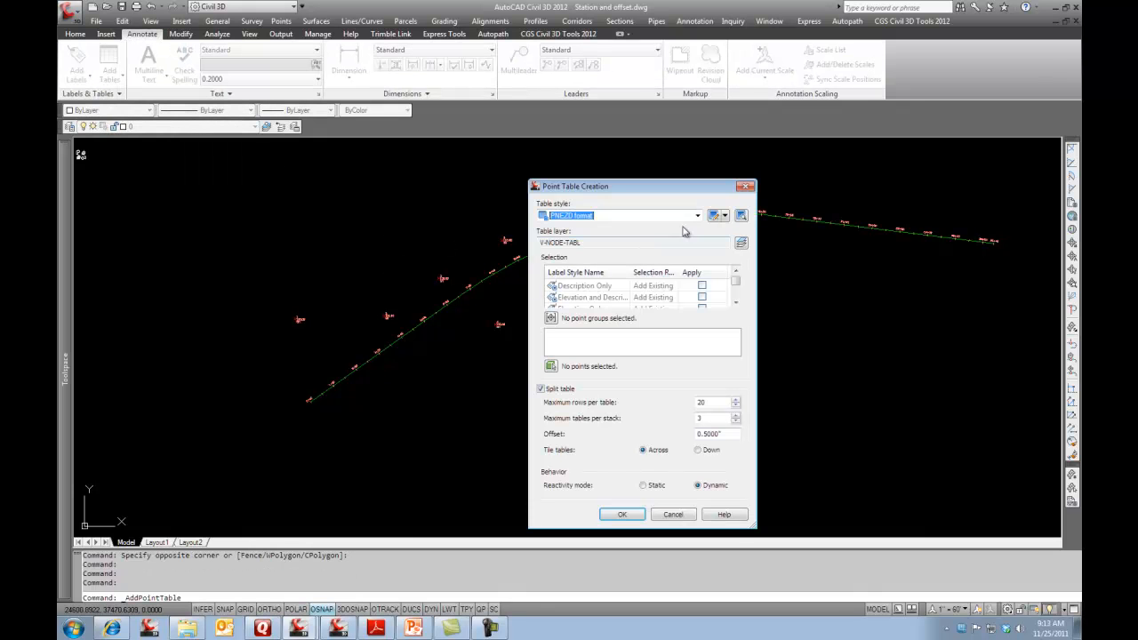
pyautogui.click(697, 215)
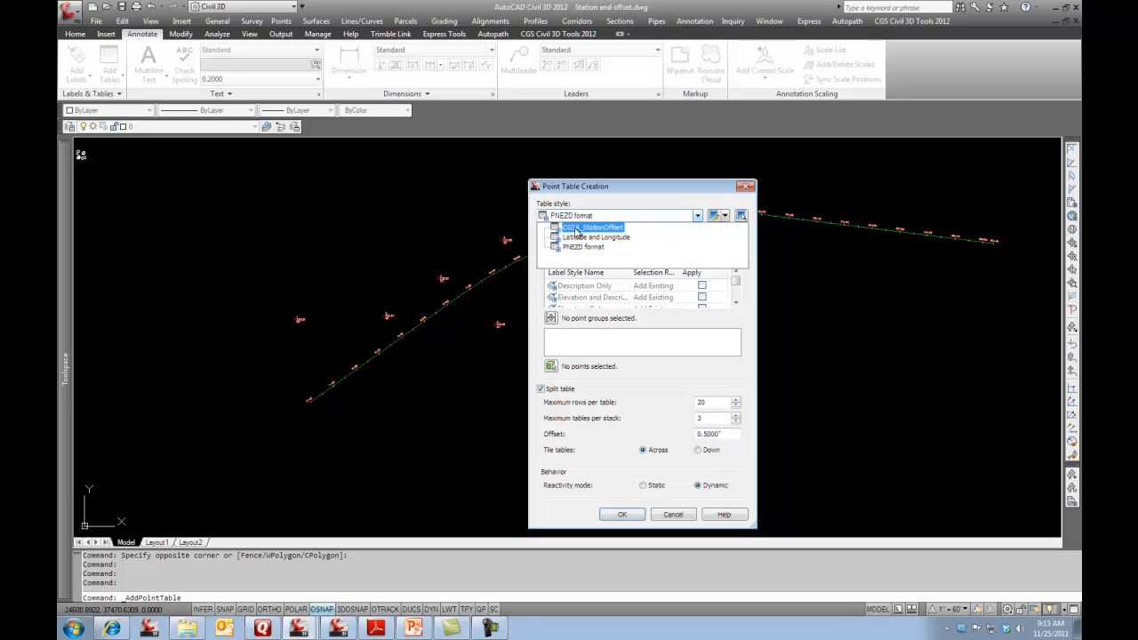
pyautogui.click(581, 245)
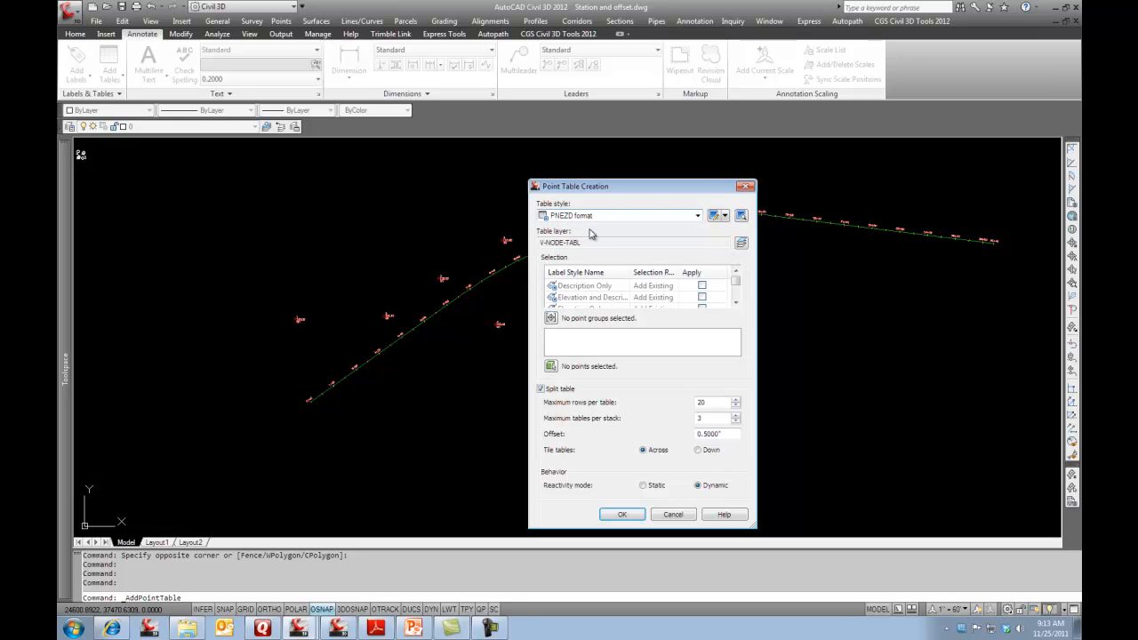
pyautogui.click(623, 215)
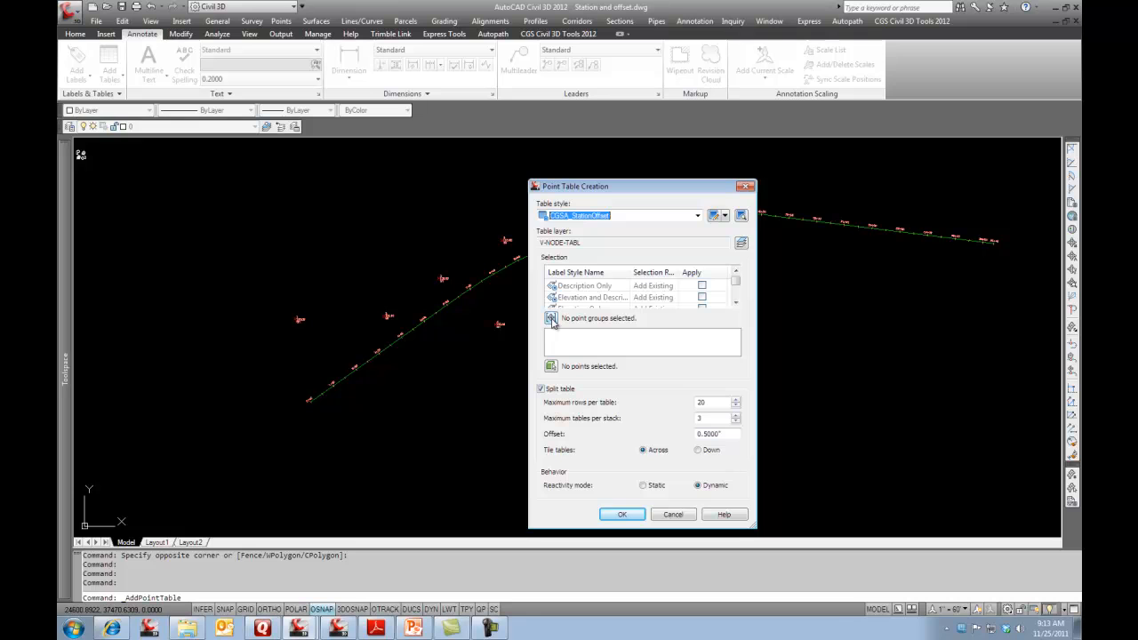
# Select the six survey points for the table and confirm the point table settings.
pyautogui.click(623, 513)
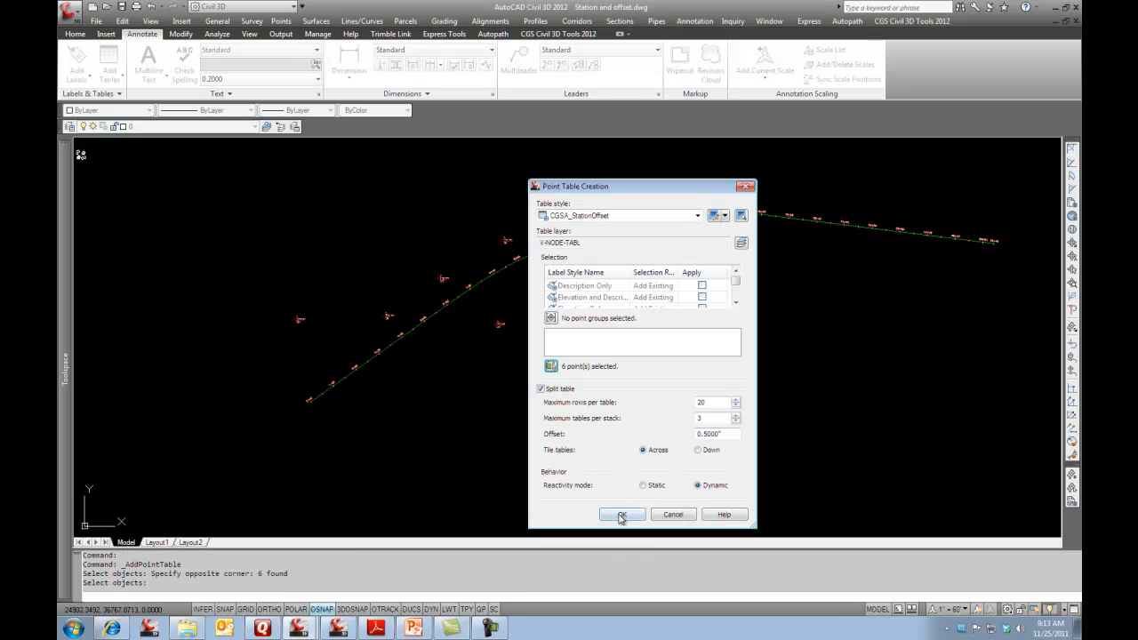
pyautogui.click(622, 516)
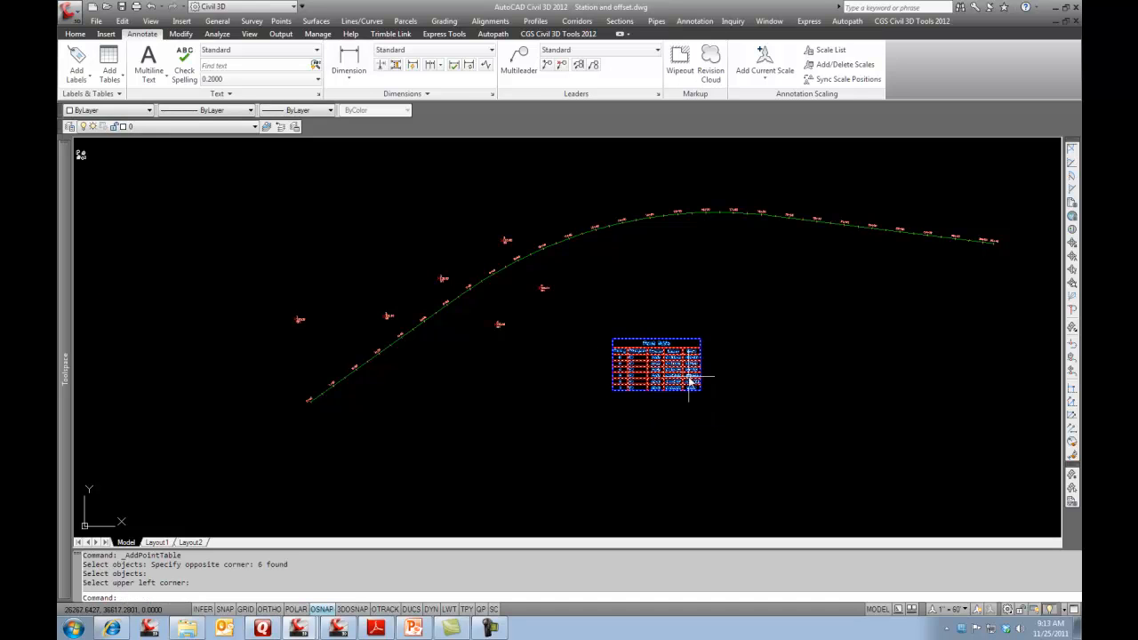
# Pick the table's upper-left corner below the alignment, listing points 1–6 with station and offset.
pyautogui.click(656, 365)
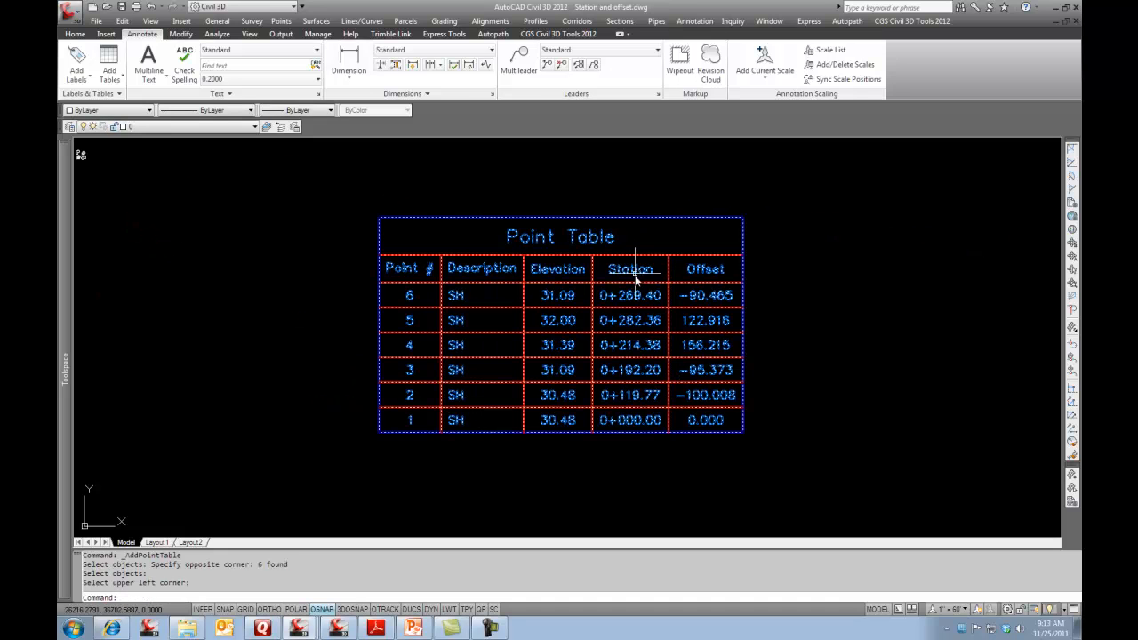
pyautogui.click(740, 480)
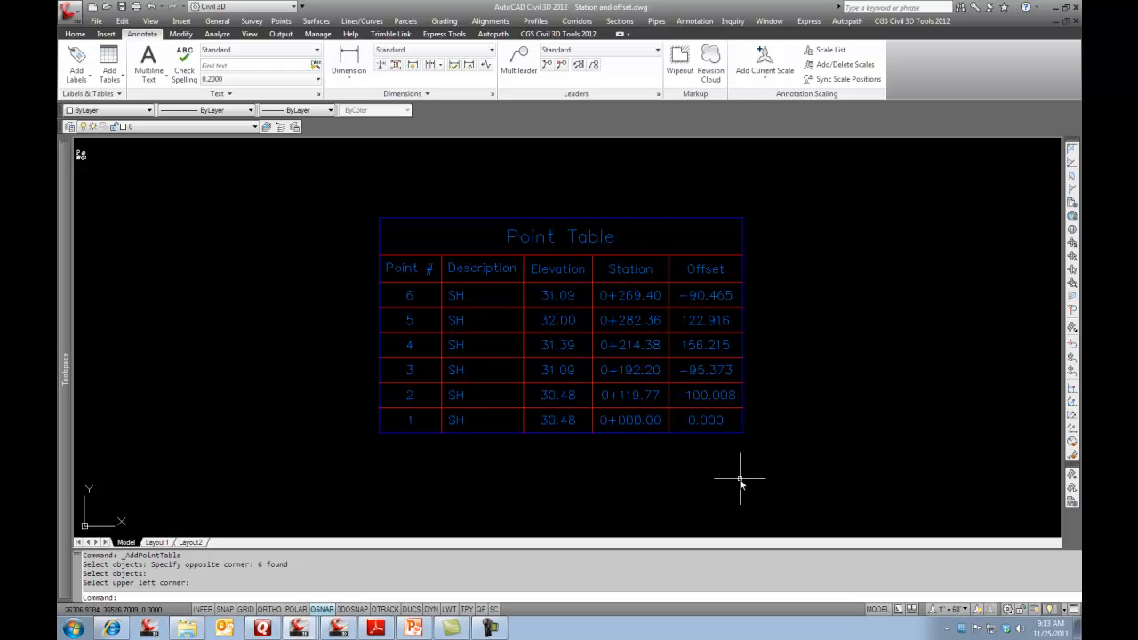